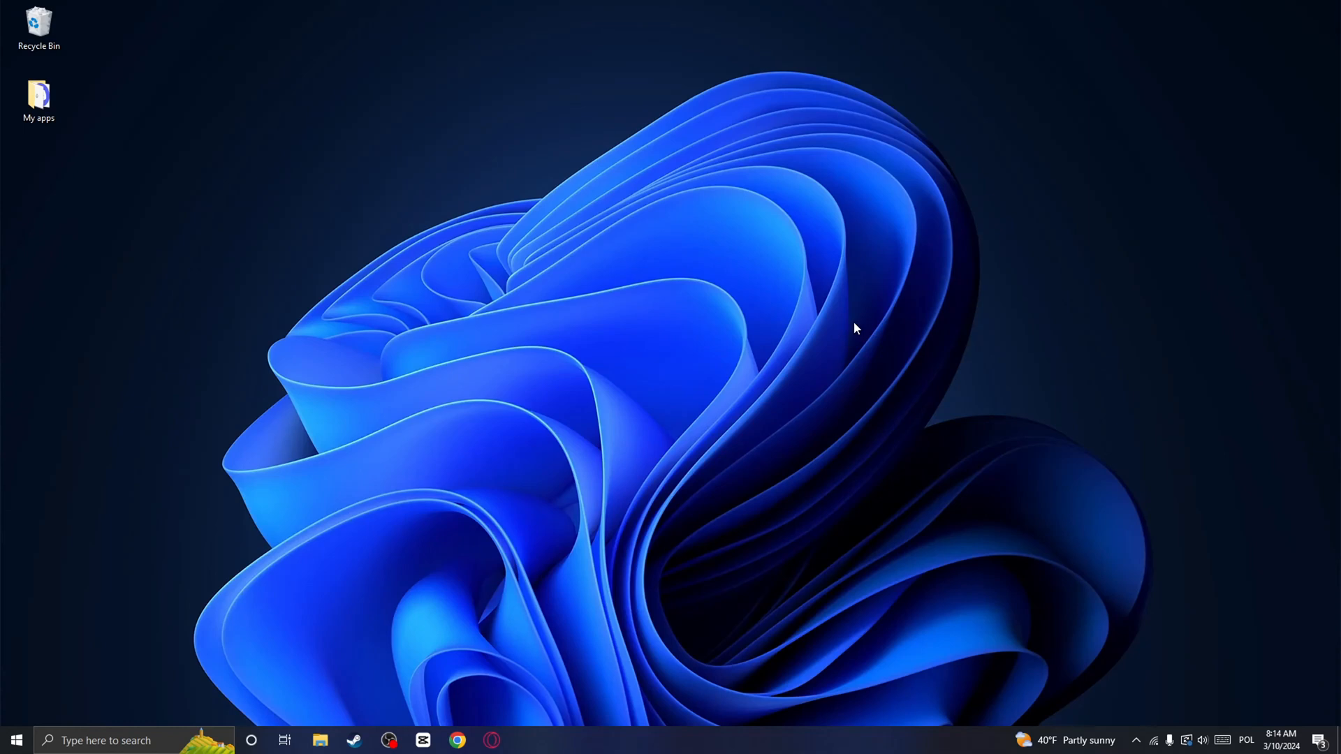
{"action": "mouse_move", "coordinate": [766, 445]}
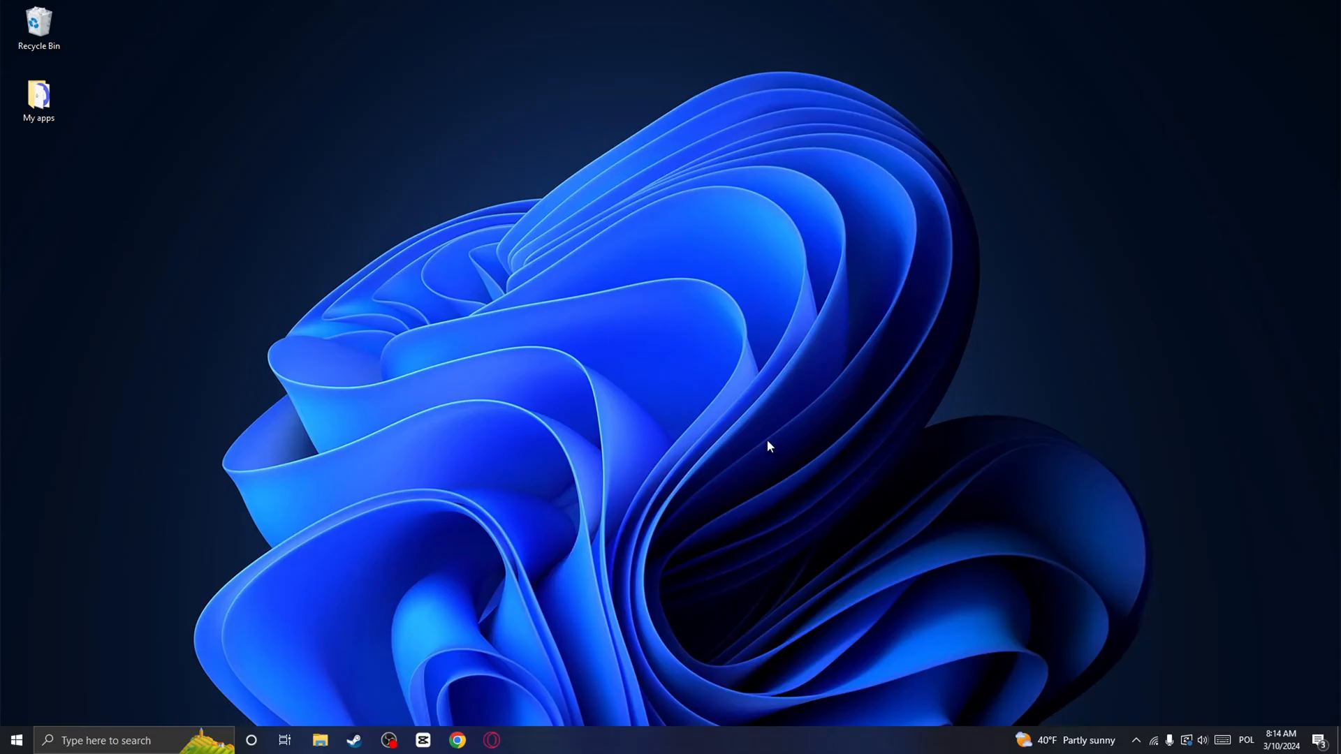
{"action": "mouse_move", "coordinate": [715, 420]}
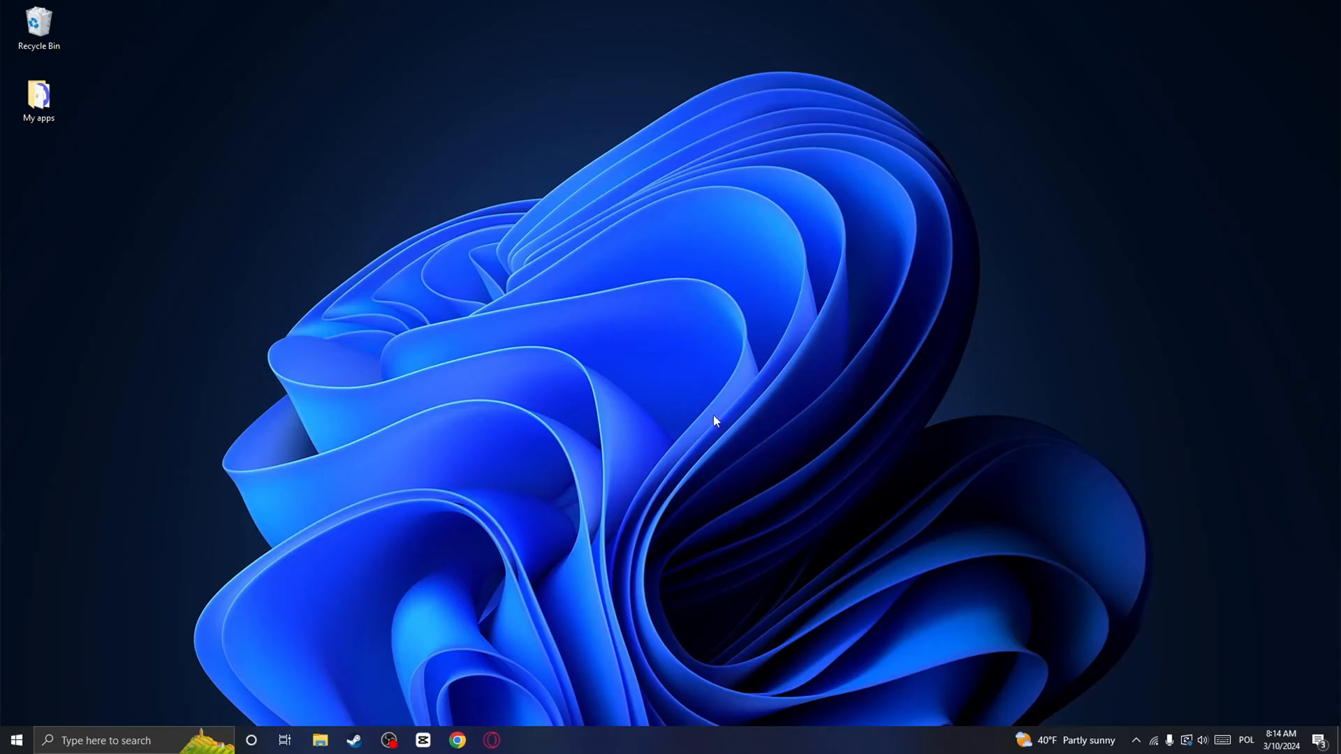
{"action": "mouse_move", "coordinate": [699, 423]}
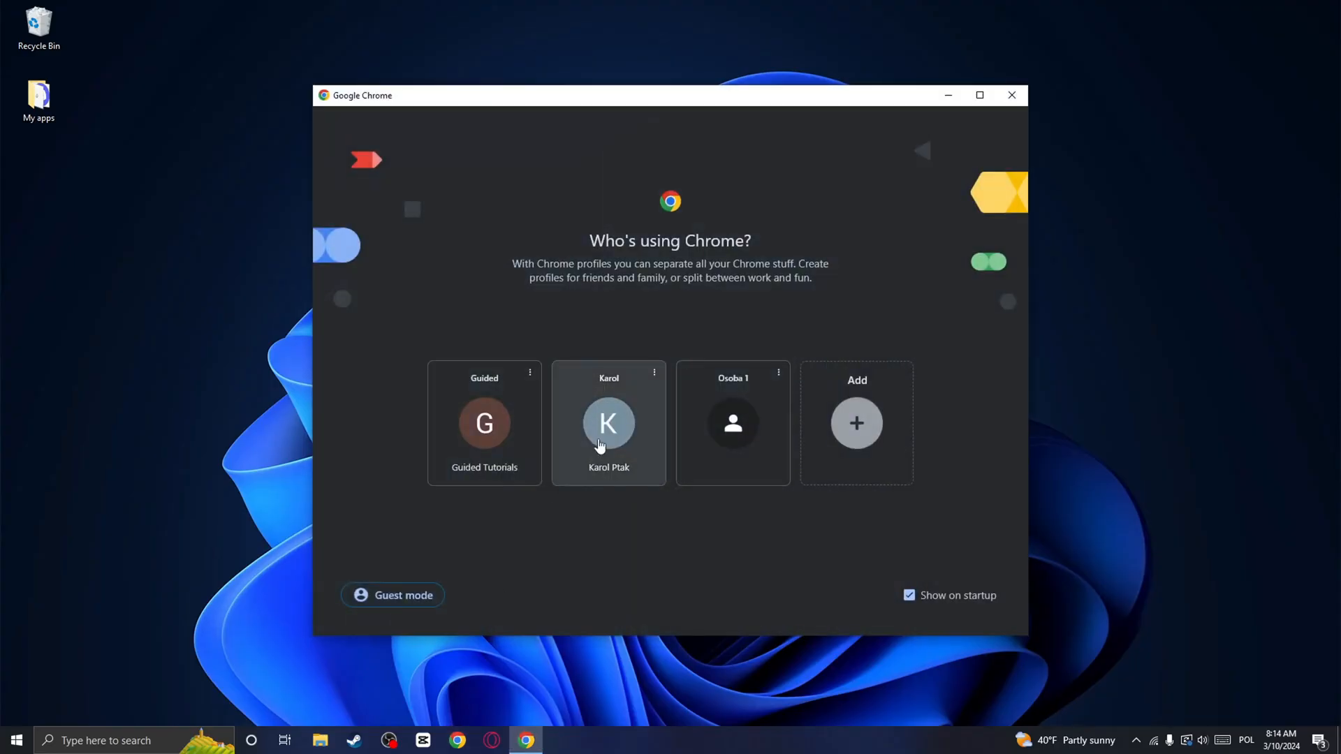
Reach bluestacks.com from the search results and start the BlueStacks 10 installer download
{"action": "left_click", "coordinate": [607, 421]}
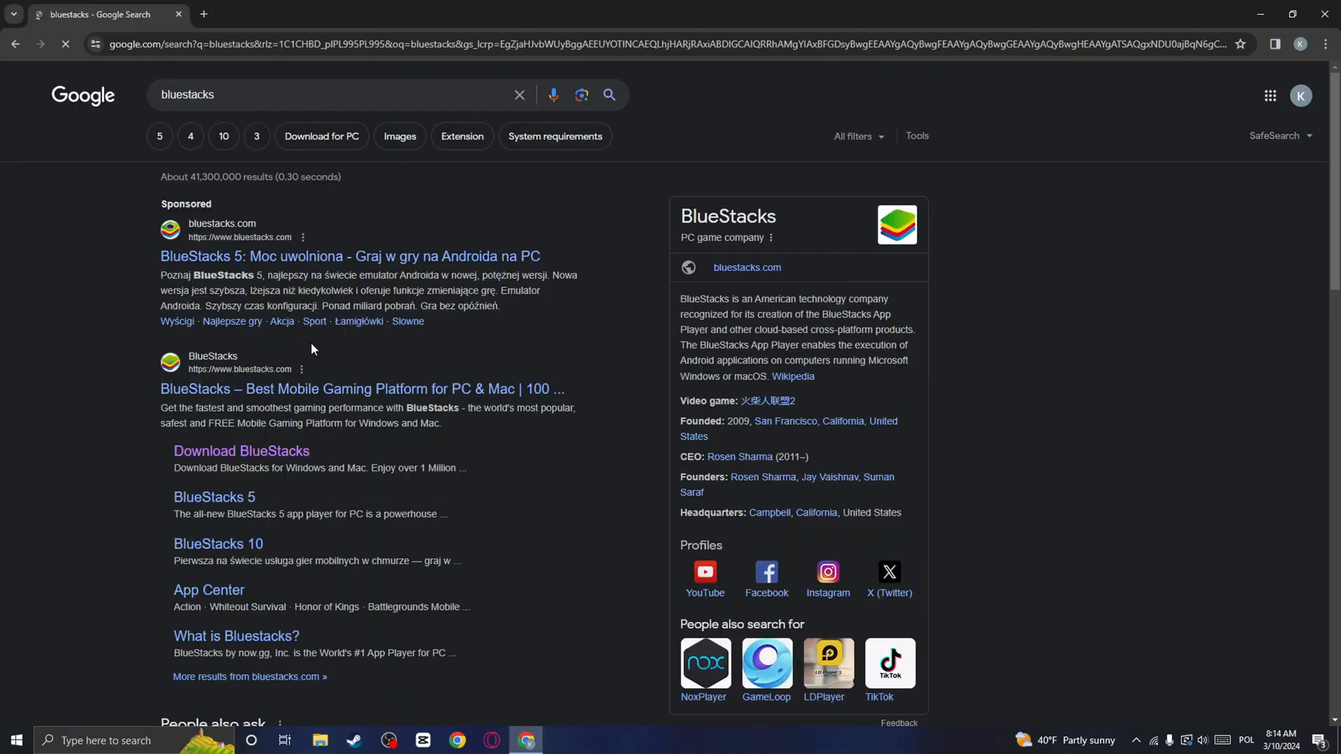
{"action": "left_click", "coordinate": [361, 389]}
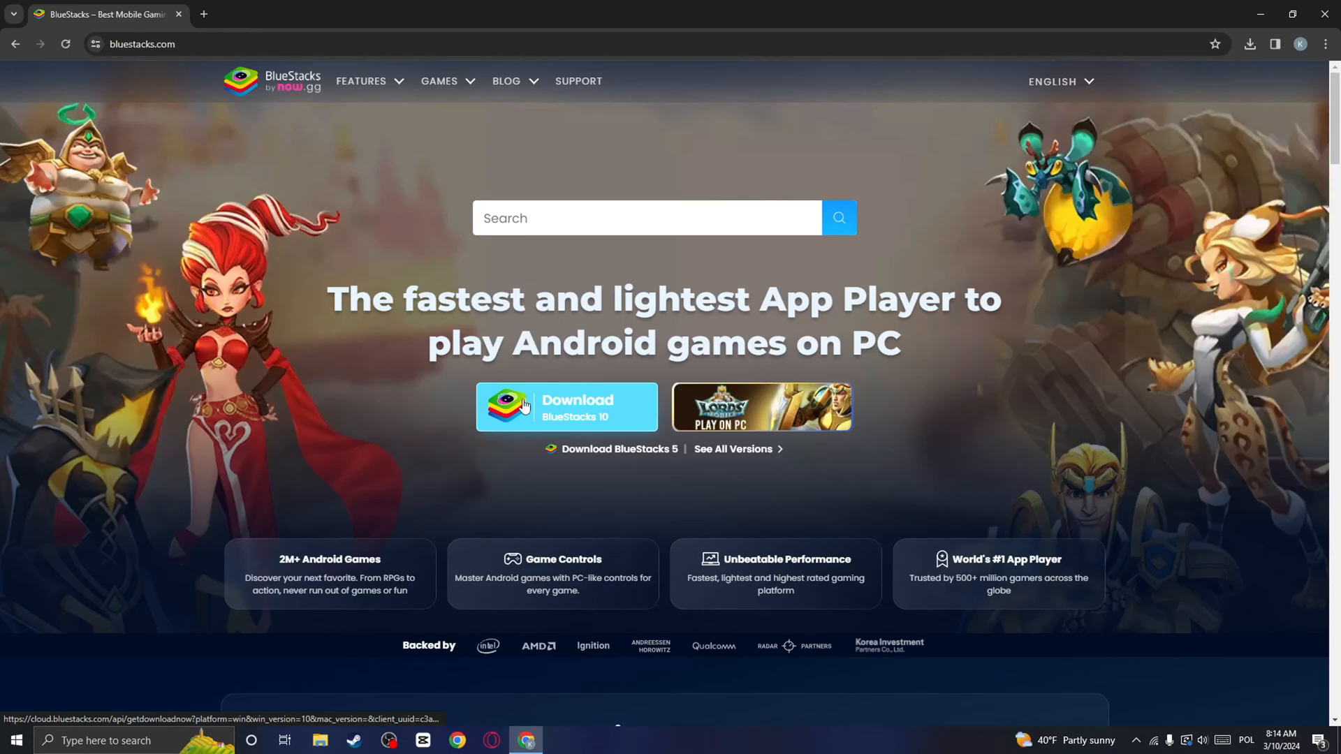
{"action": "left_click", "coordinate": [566, 407]}
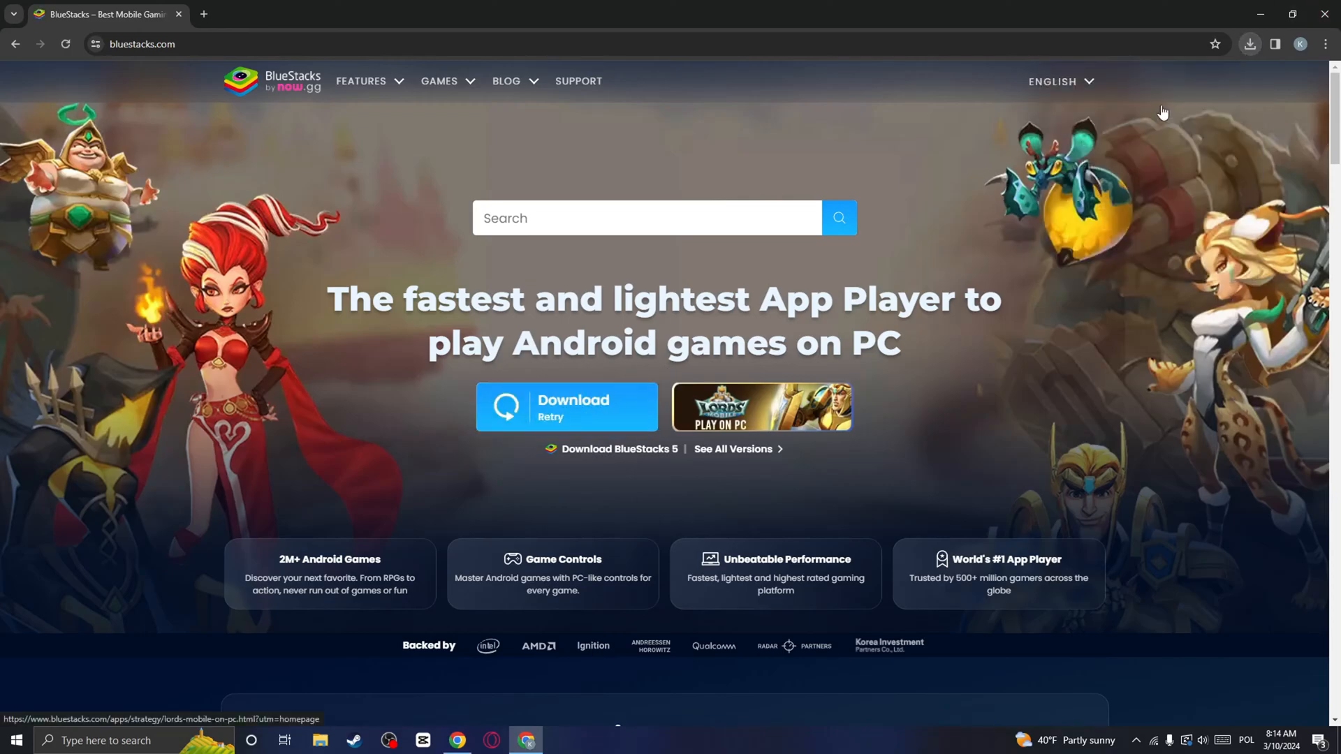
{"action": "mouse_move", "coordinate": [962, 214]}
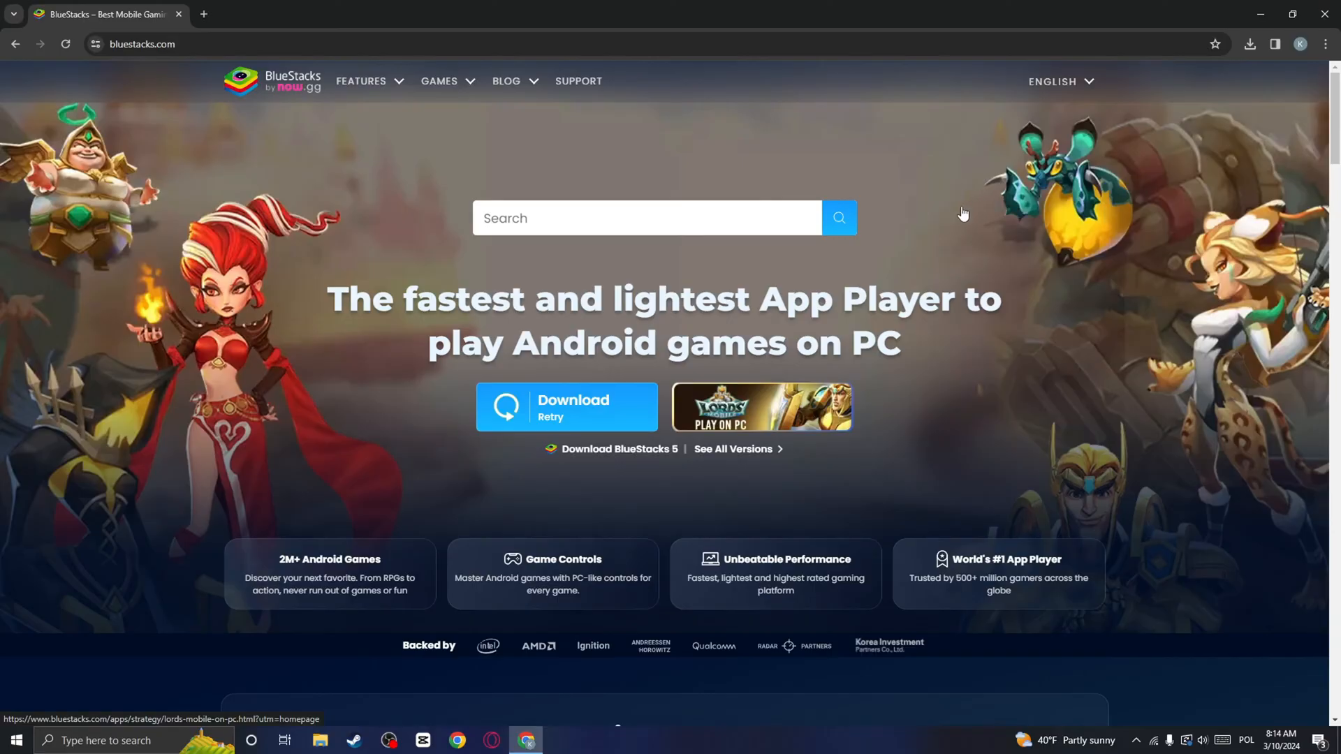
{"action": "mouse_move", "coordinate": [665, 488]}
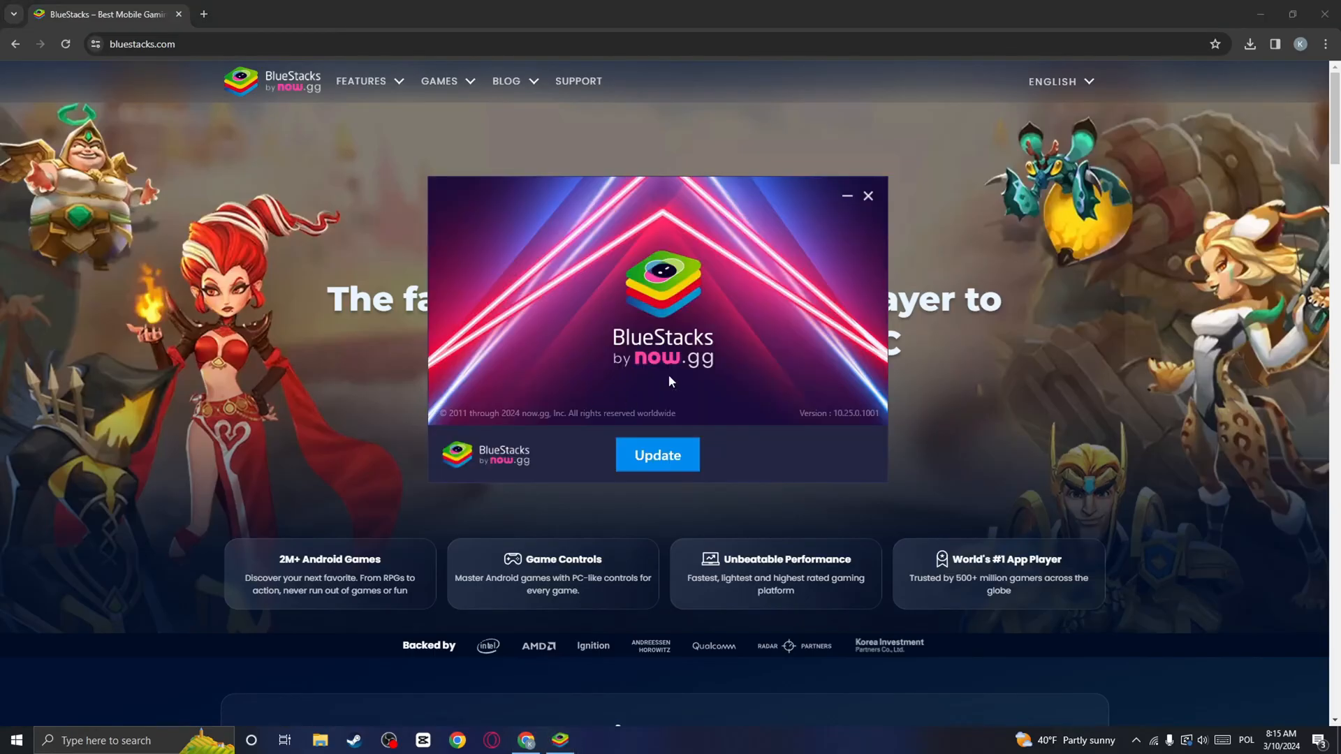
Run the BlueStacks update and agree to its Terms of Use
{"action": "left_click", "coordinate": [656, 455]}
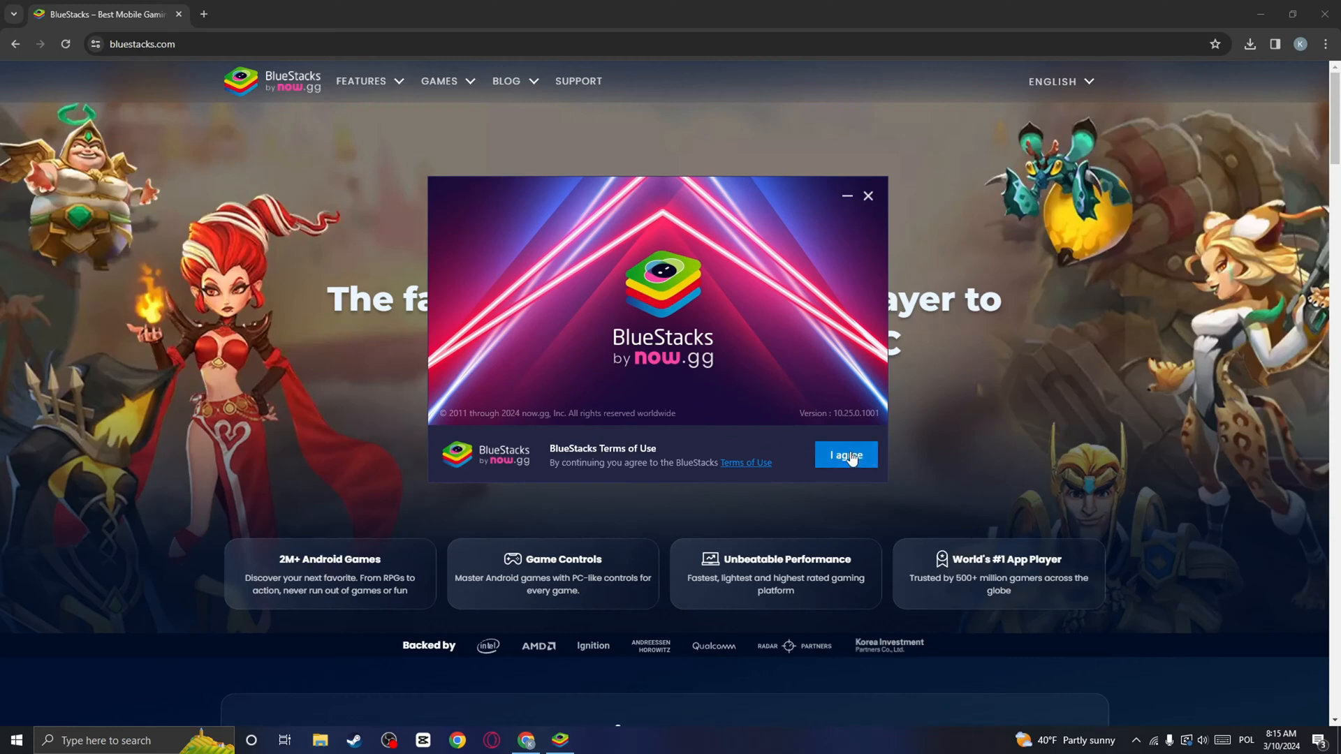
{"action": "left_click", "coordinate": [844, 454]}
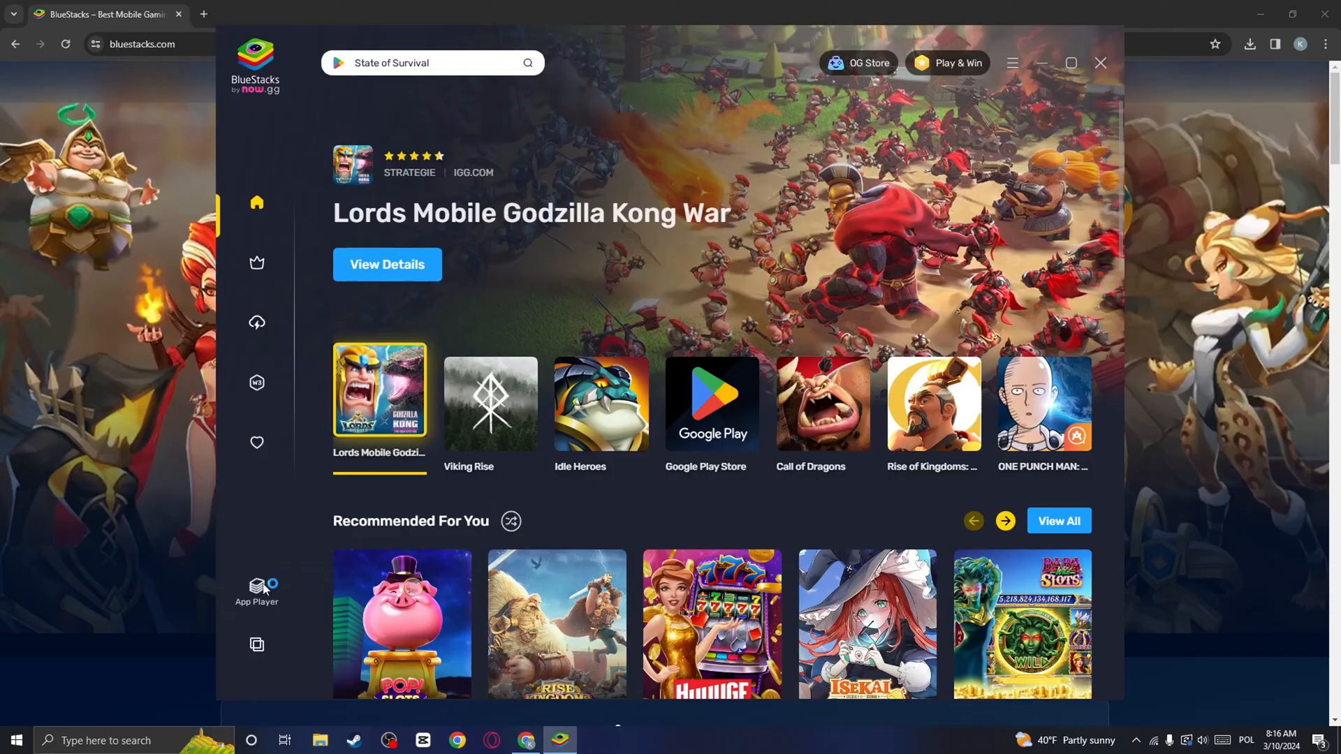
Launch the App Player and choose Later on the additional download prompt
{"action": "left_click", "coordinate": [257, 585]}
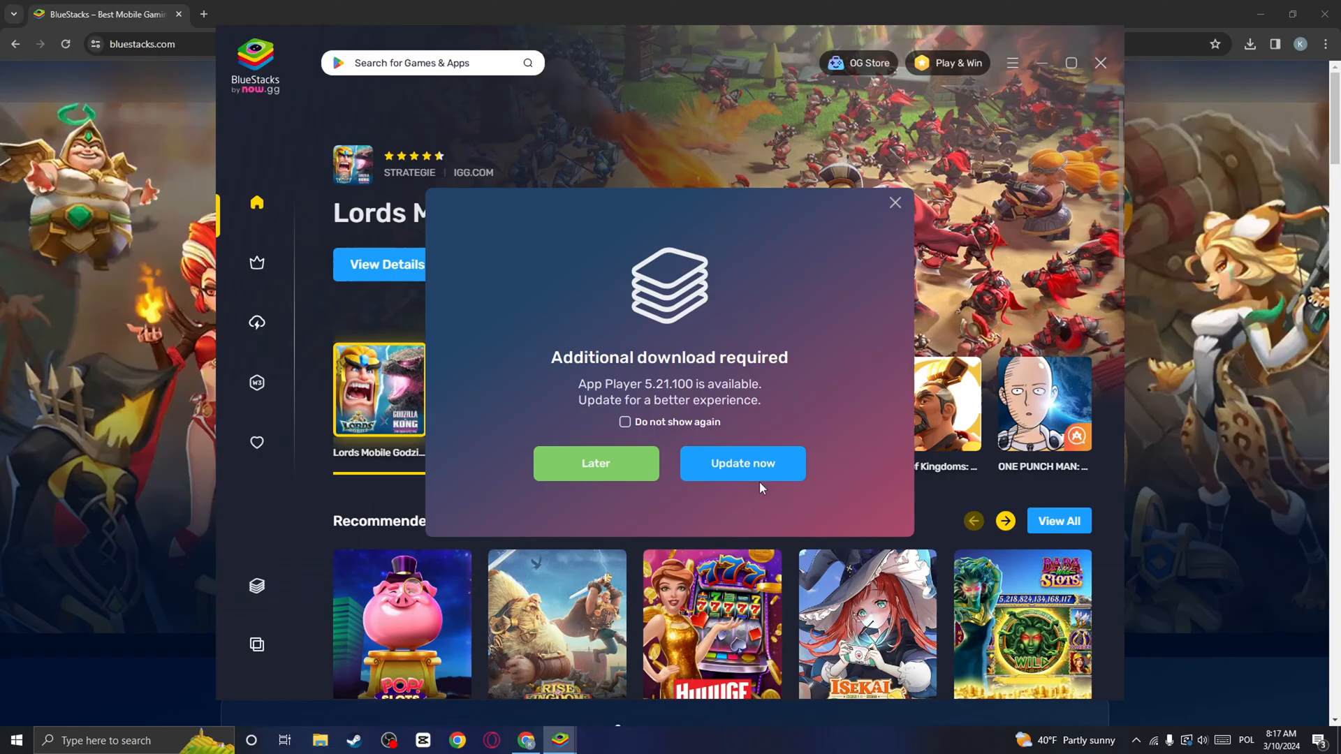
{"action": "mouse_move", "coordinate": [595, 464]}
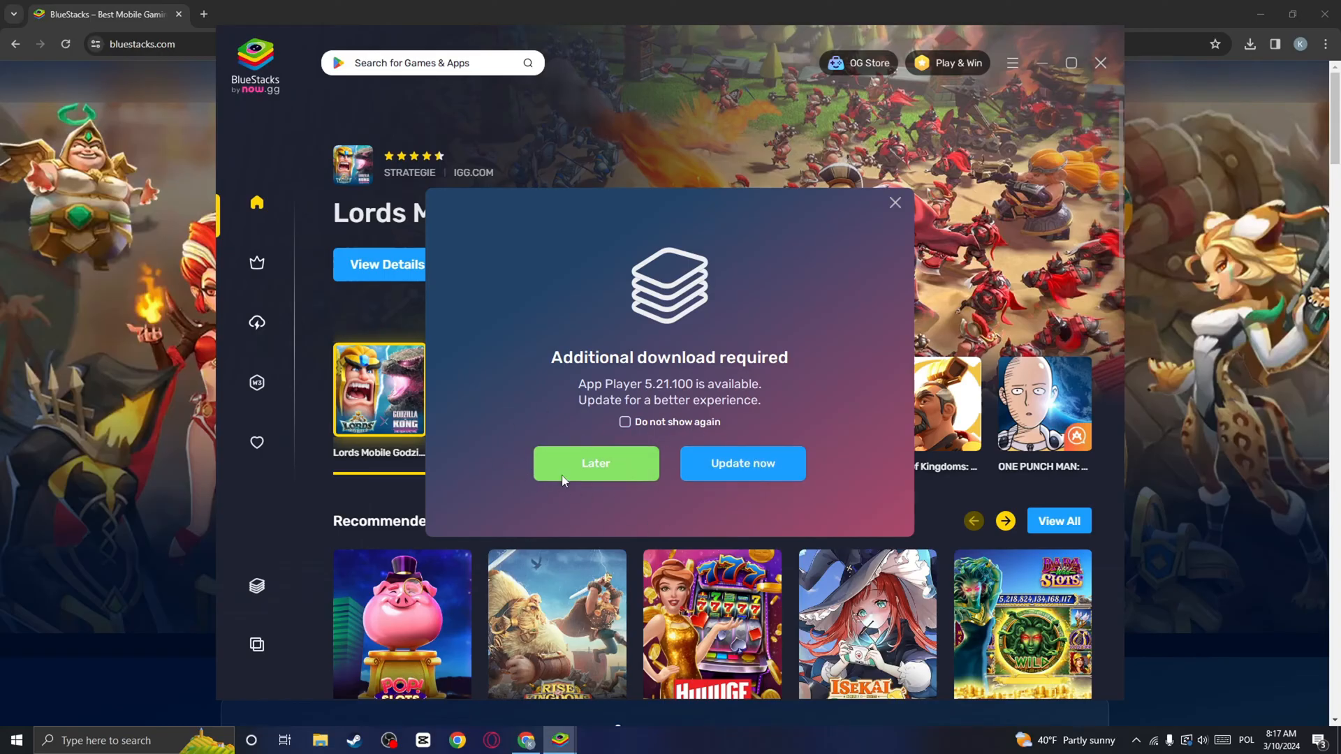
{"action": "left_click", "coordinate": [595, 464]}
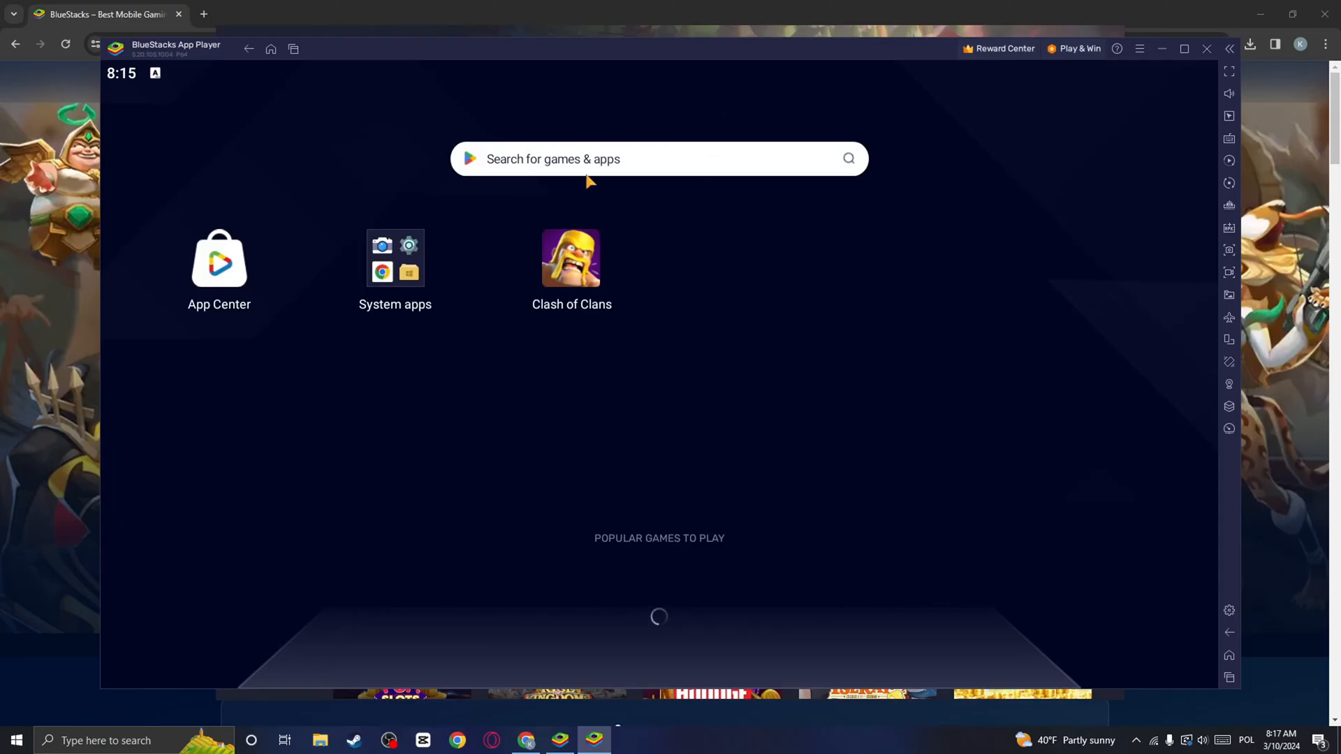
Search 'happym' in the emulator browser and load the HappyMod website
{"action": "left_click", "coordinate": [395, 258]}
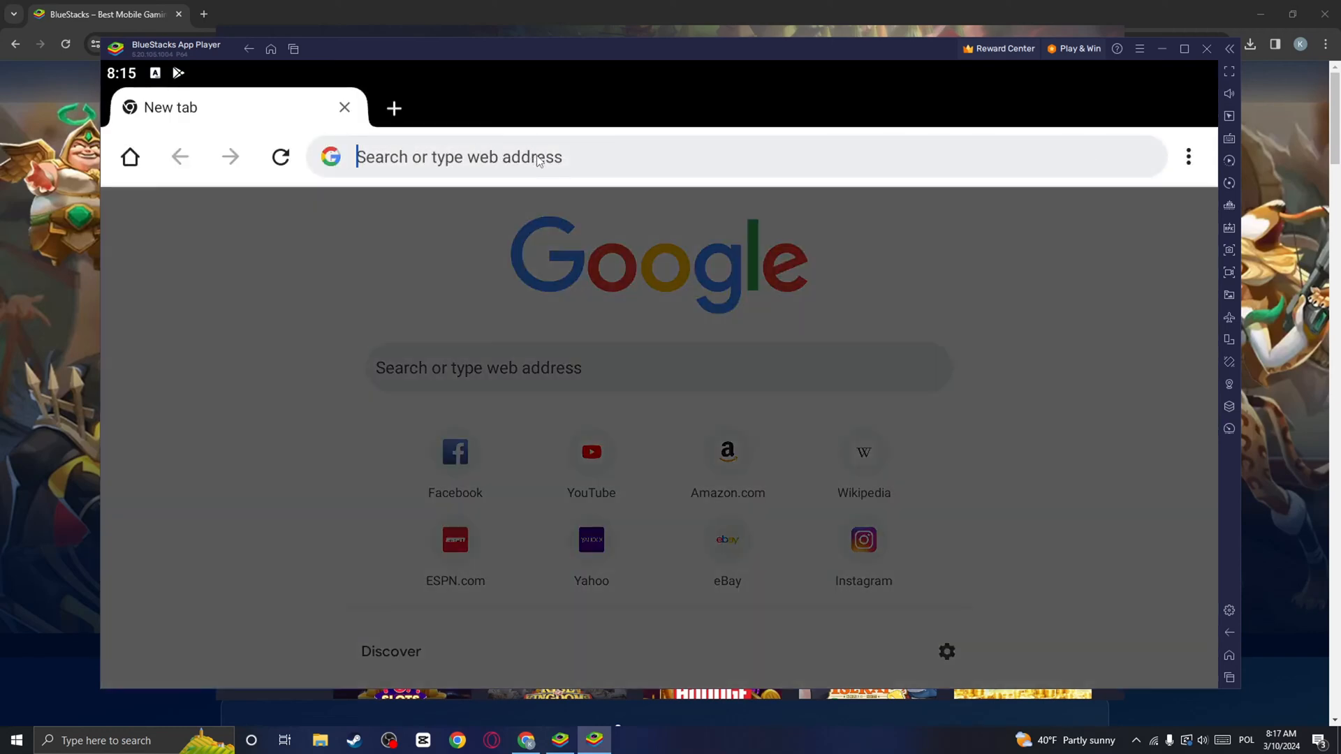
{"action": "type", "text": "happym"}
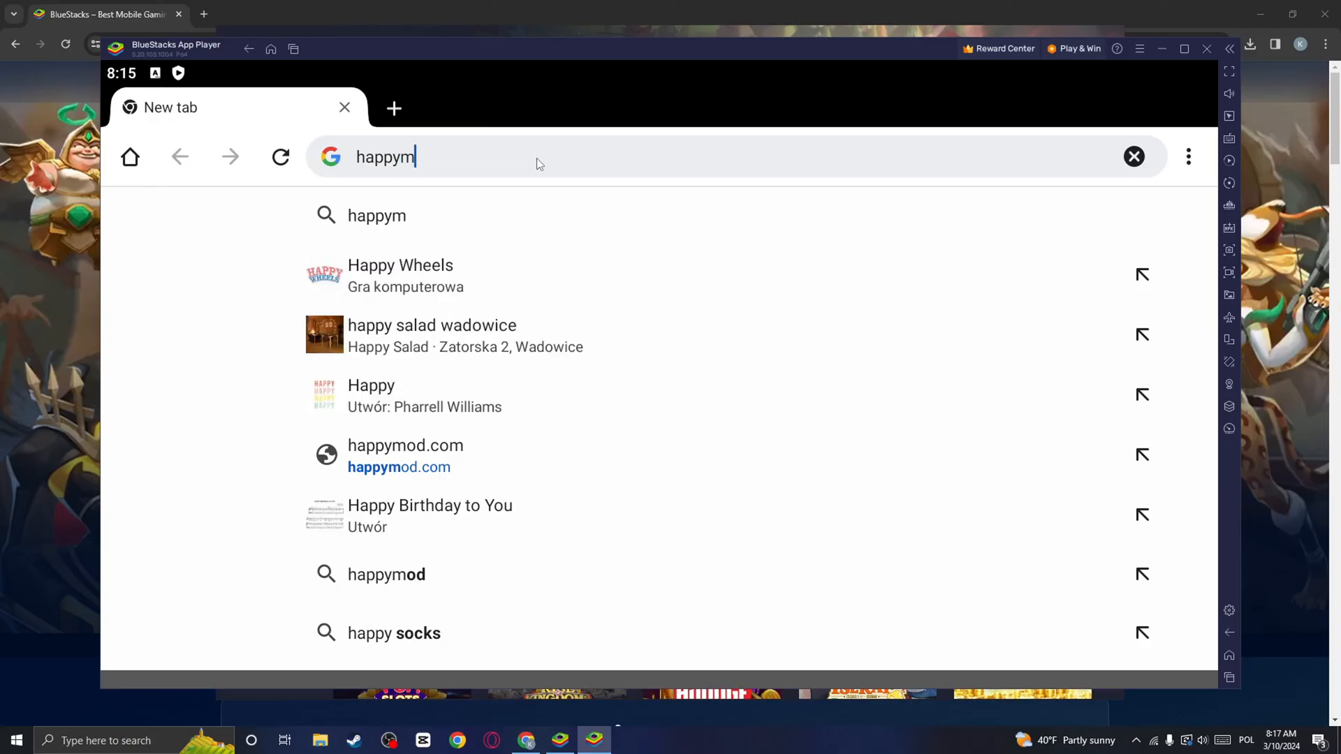
{"action": "left_click", "coordinate": [405, 445]}
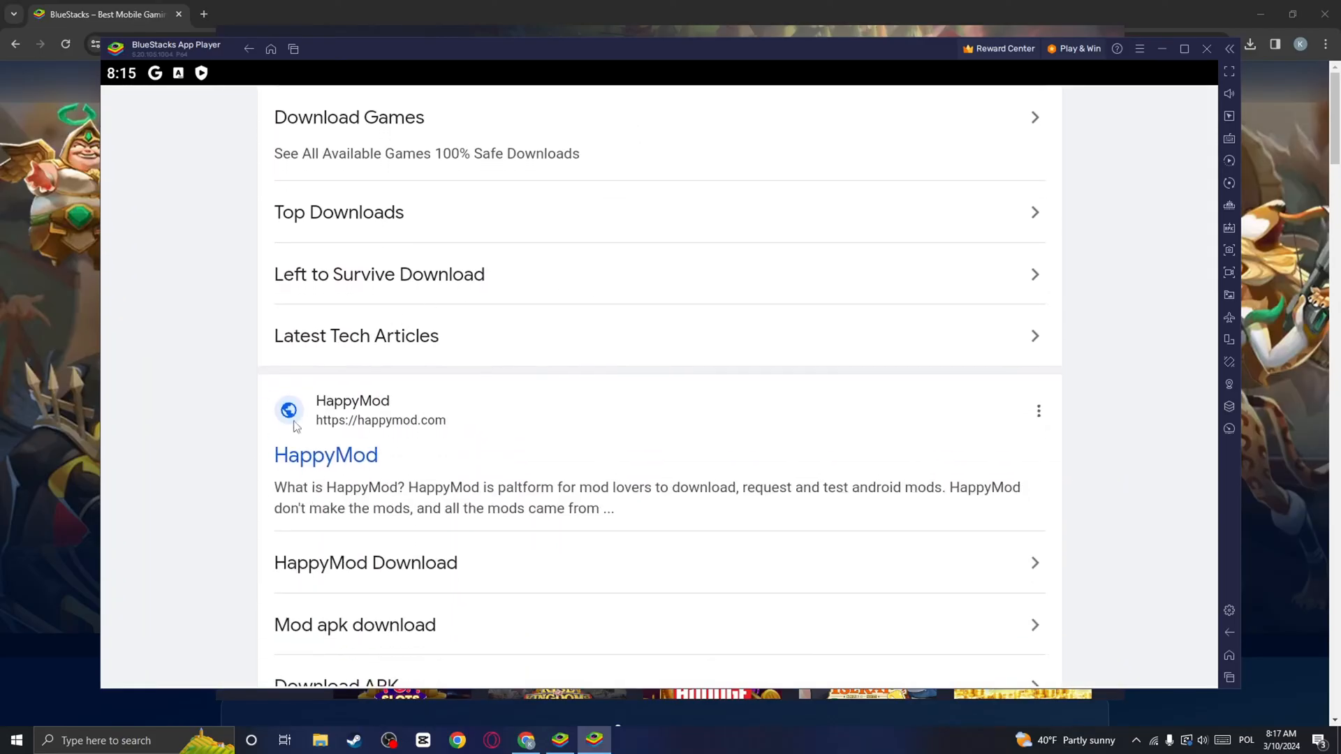
{"action": "left_click", "coordinate": [326, 454]}
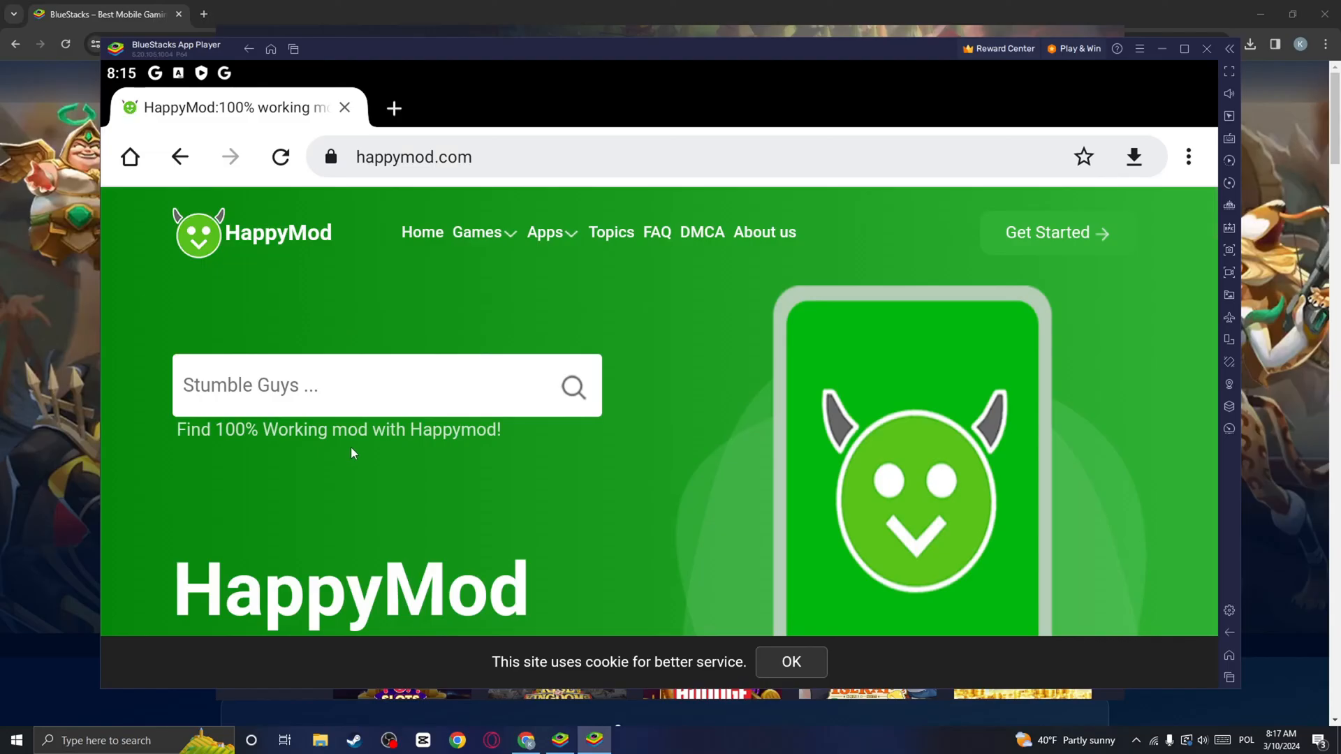
Download the HappyMod 3.0.9 APK with Download anyway and view the download details
{"action": "scroll", "scroll_direction": "down", "scroll_amount": 3}
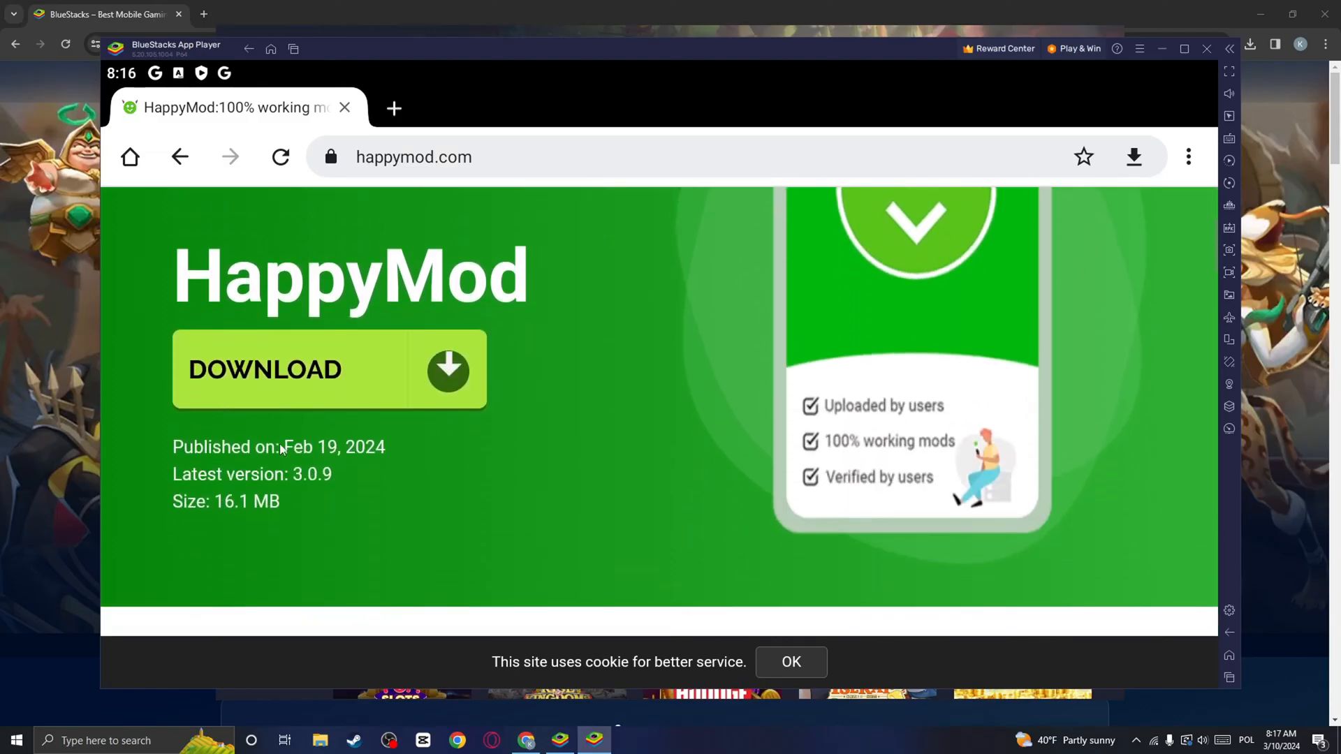
{"action": "left_click", "coordinate": [266, 369]}
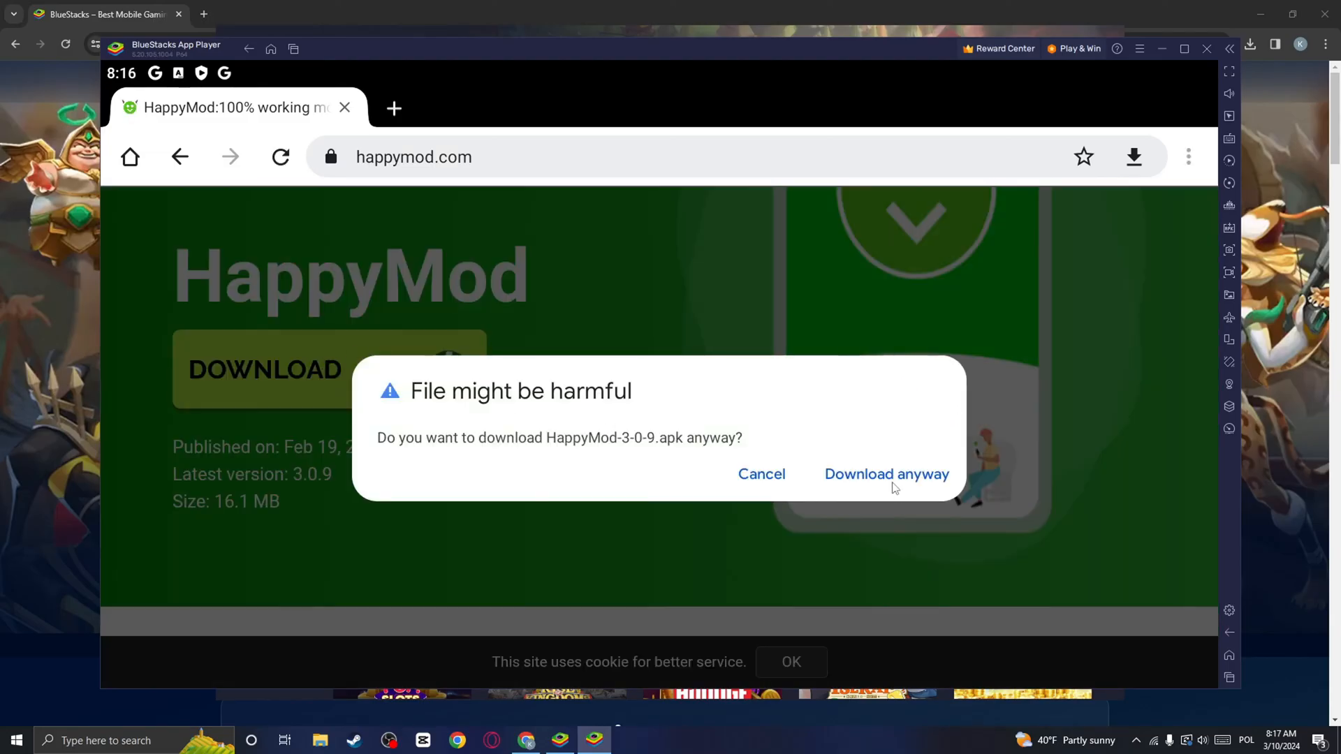
{"action": "left_click", "coordinate": [885, 473]}
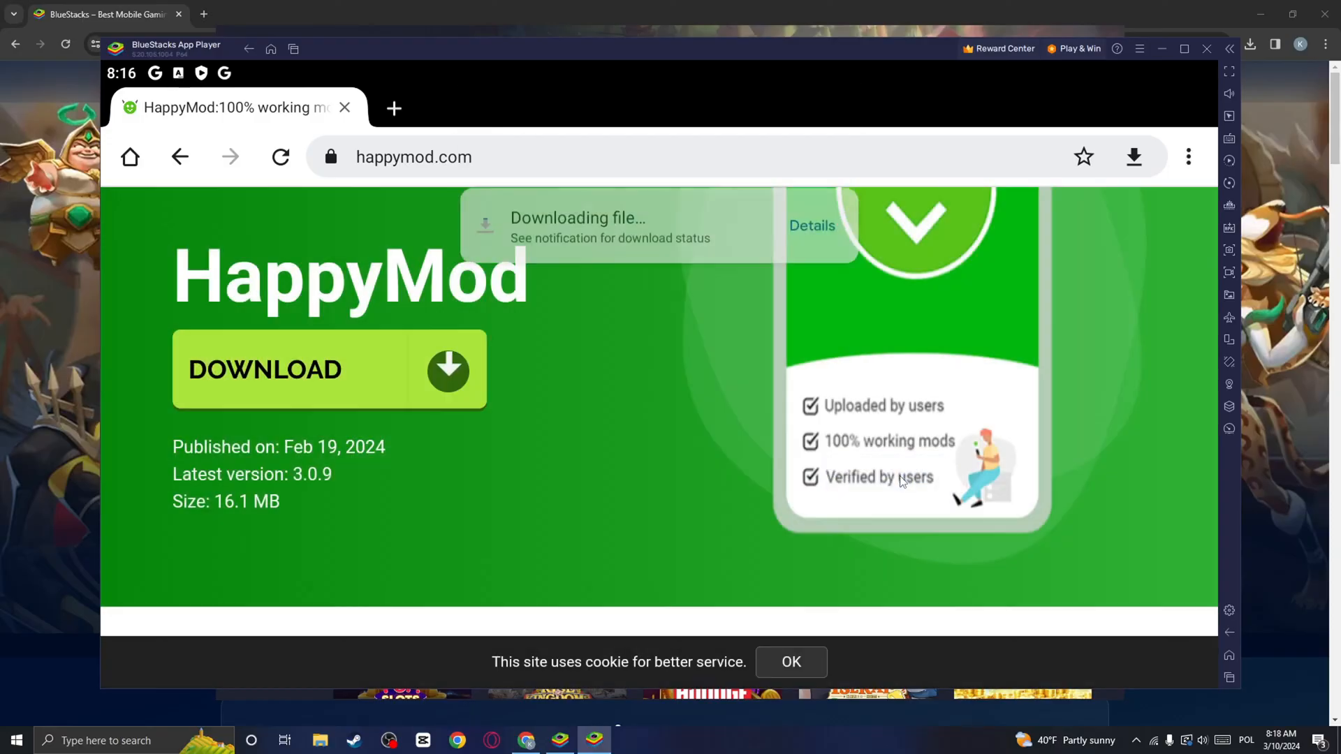
{"action": "left_click", "coordinate": [809, 225]}
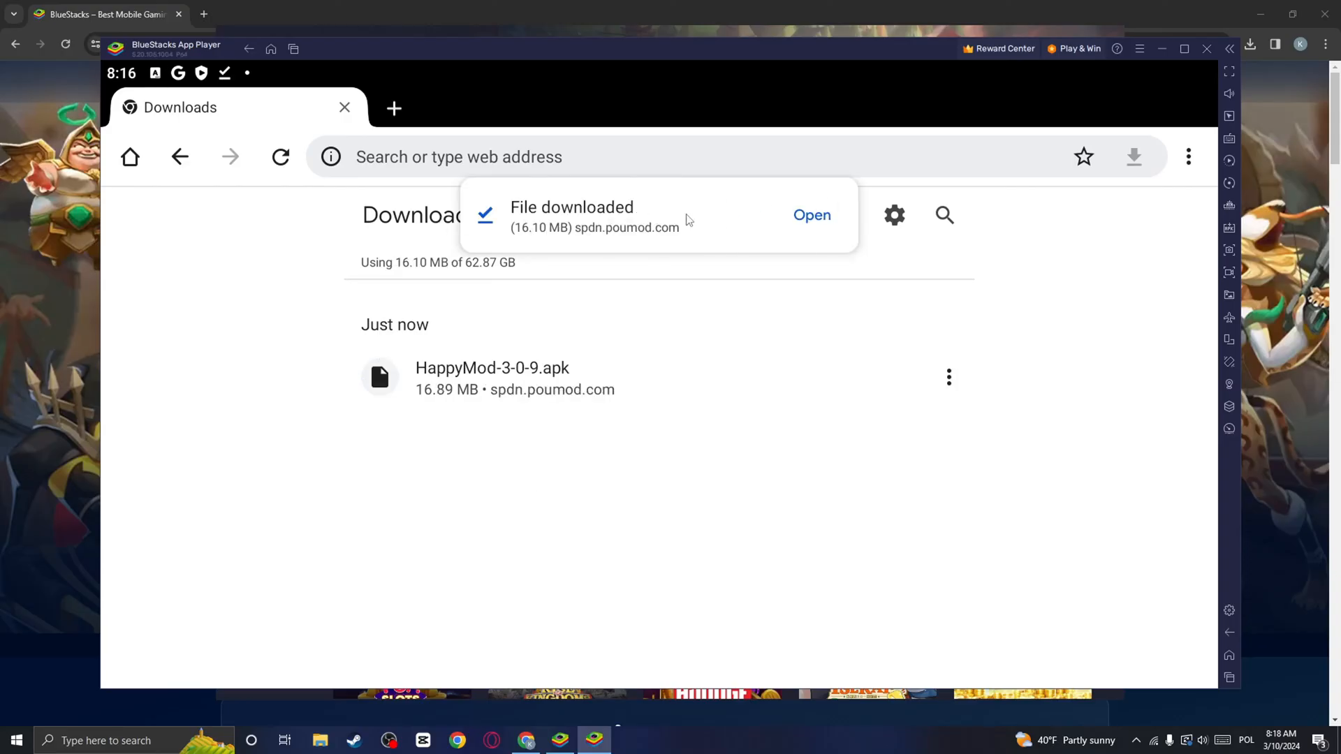
Run the downloaded HappyMod APK and confirm its installation
{"action": "left_click", "coordinate": [810, 215]}
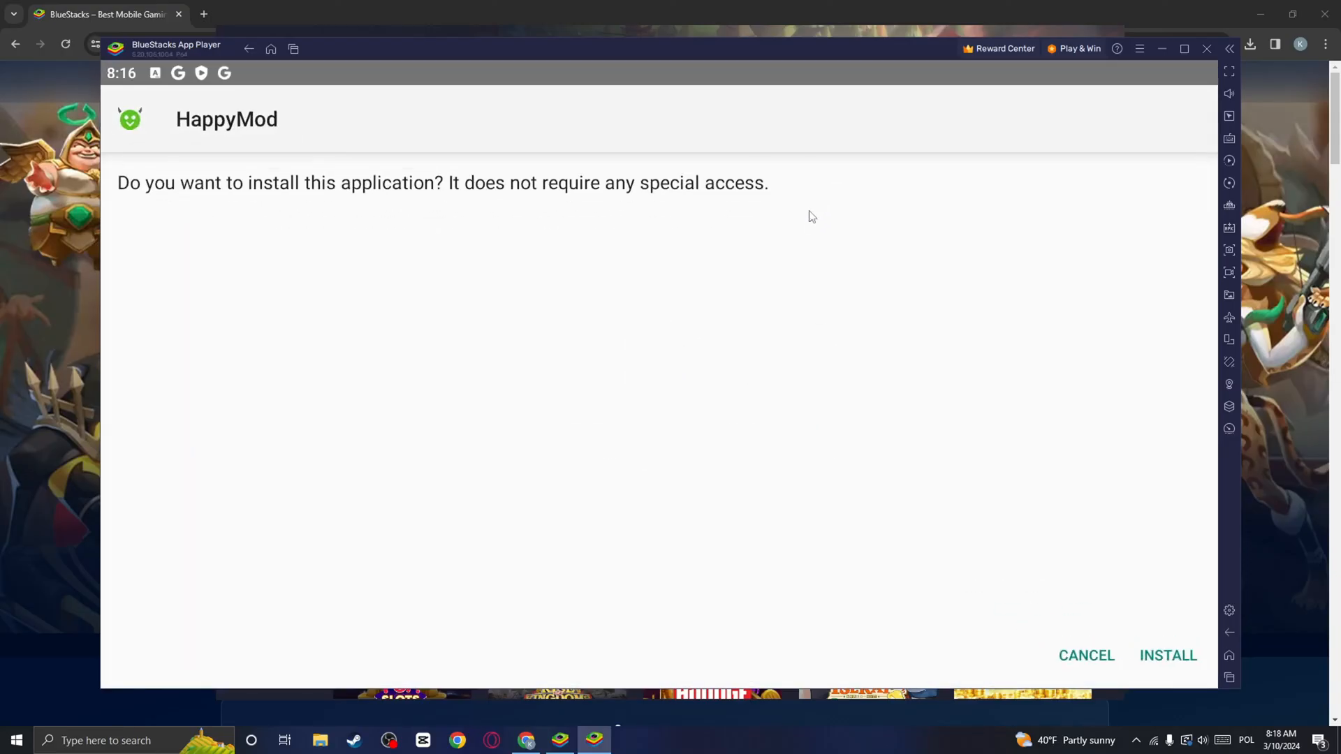
{"action": "mouse_move", "coordinate": [242, 205]}
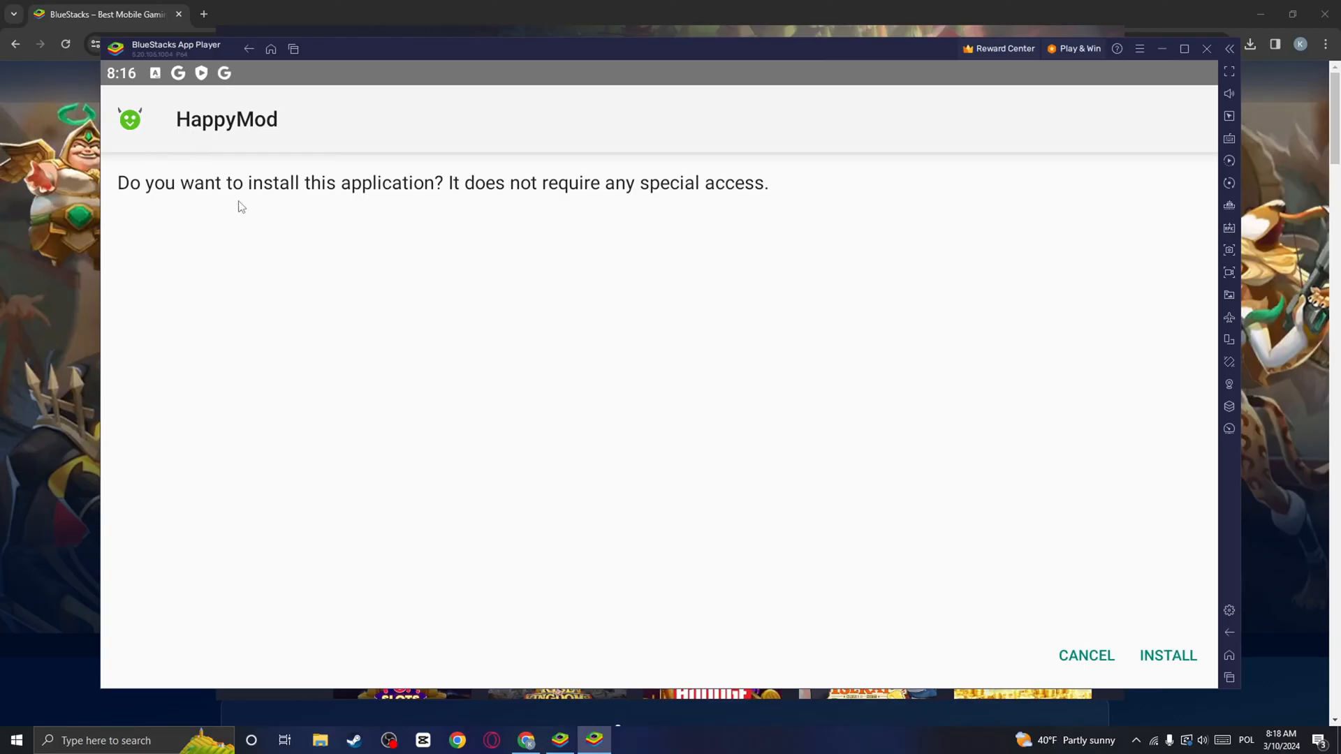
{"action": "mouse_move", "coordinate": [155, 195]}
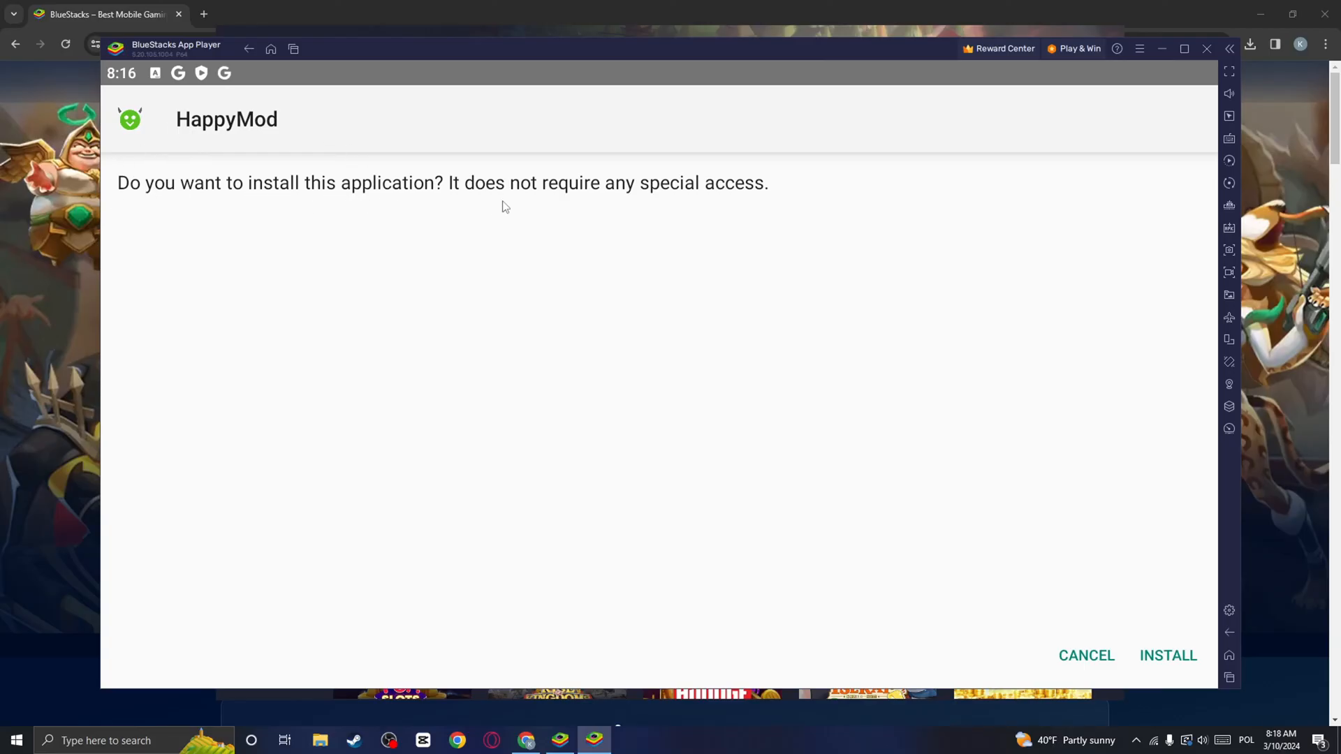
{"action": "mouse_move", "coordinate": [988, 644]}
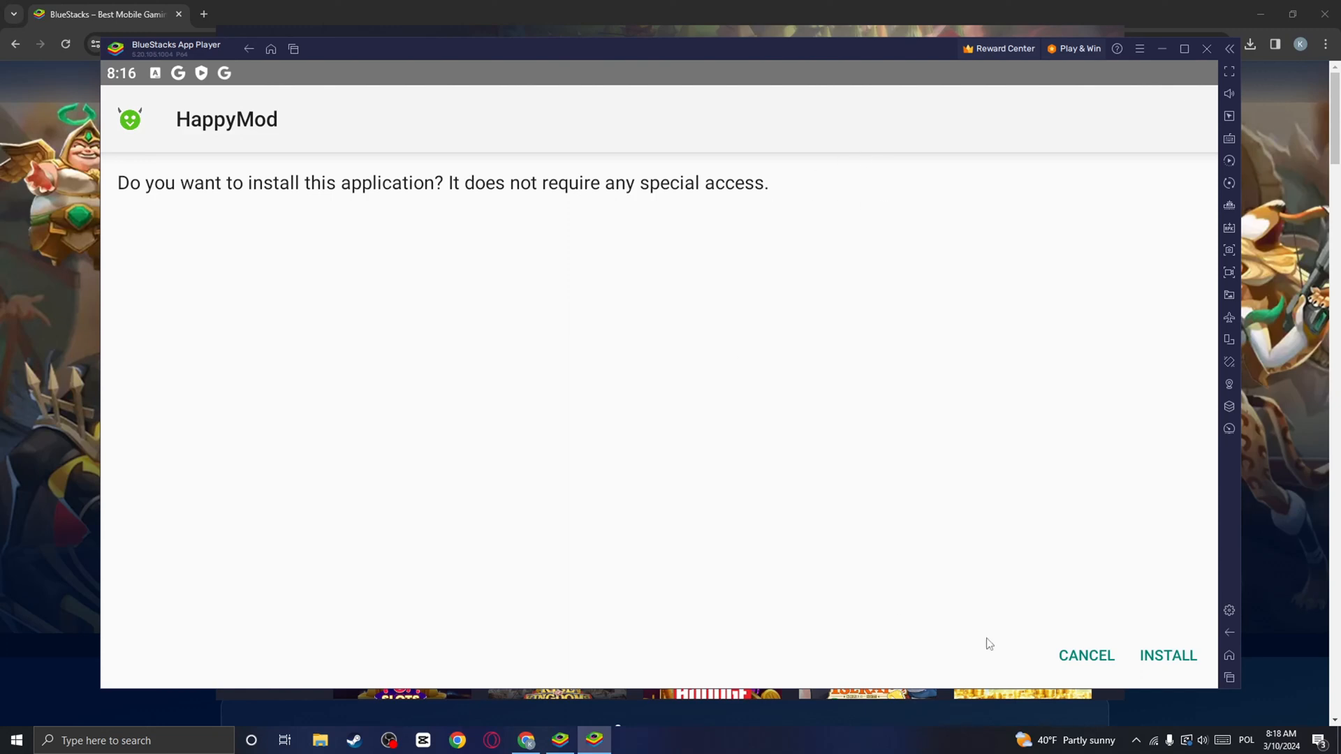
{"action": "left_click", "coordinate": [1167, 655]}
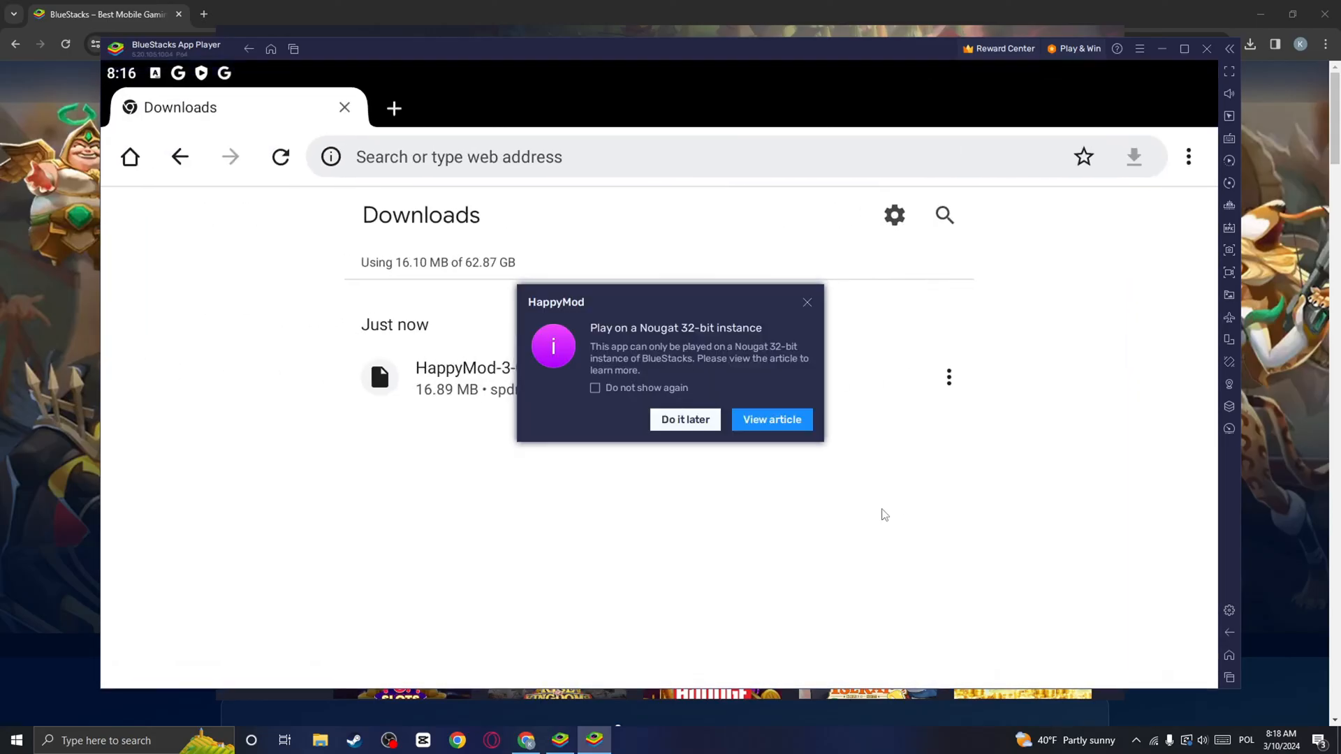
Choose Do it later on the Nougat 32-bit notice and browse HappyMod's Featured mods
{"action": "left_click", "coordinate": [684, 419]}
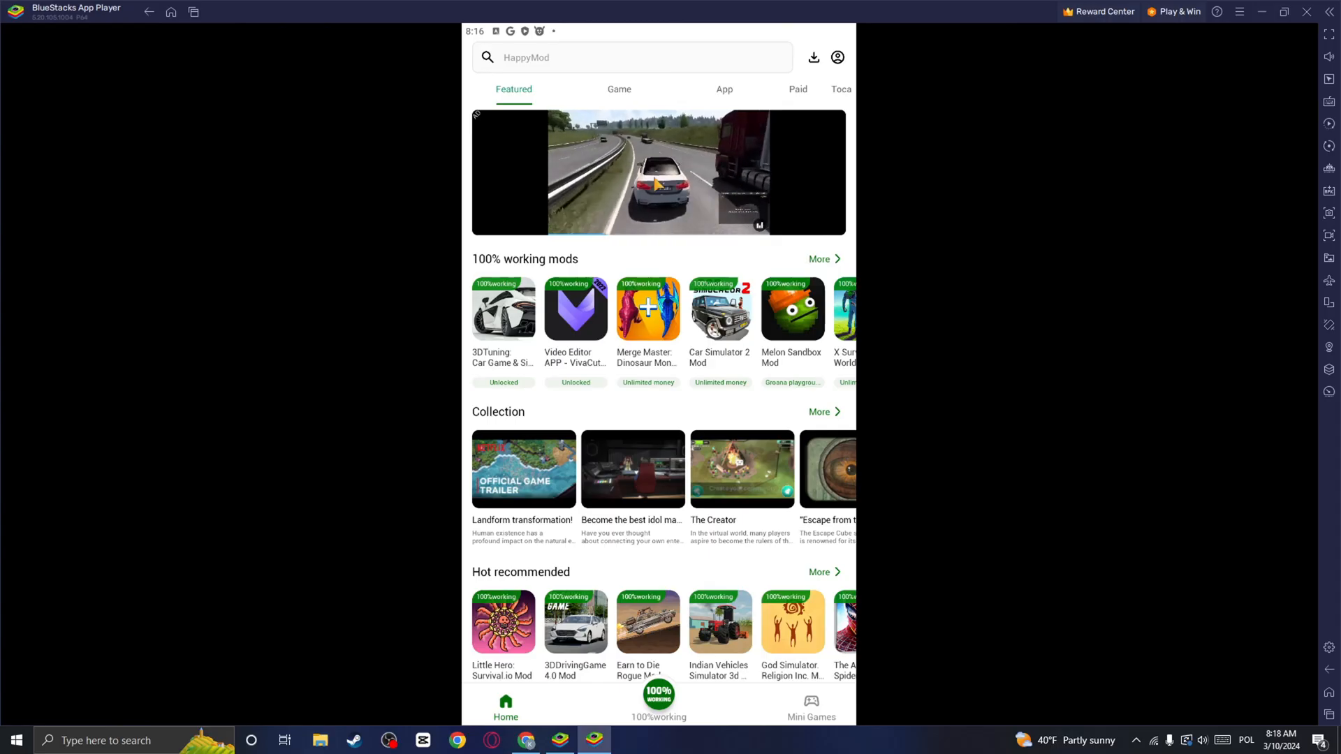
{"action": "scroll", "scroll_direction": "down", "scroll_amount": 3}
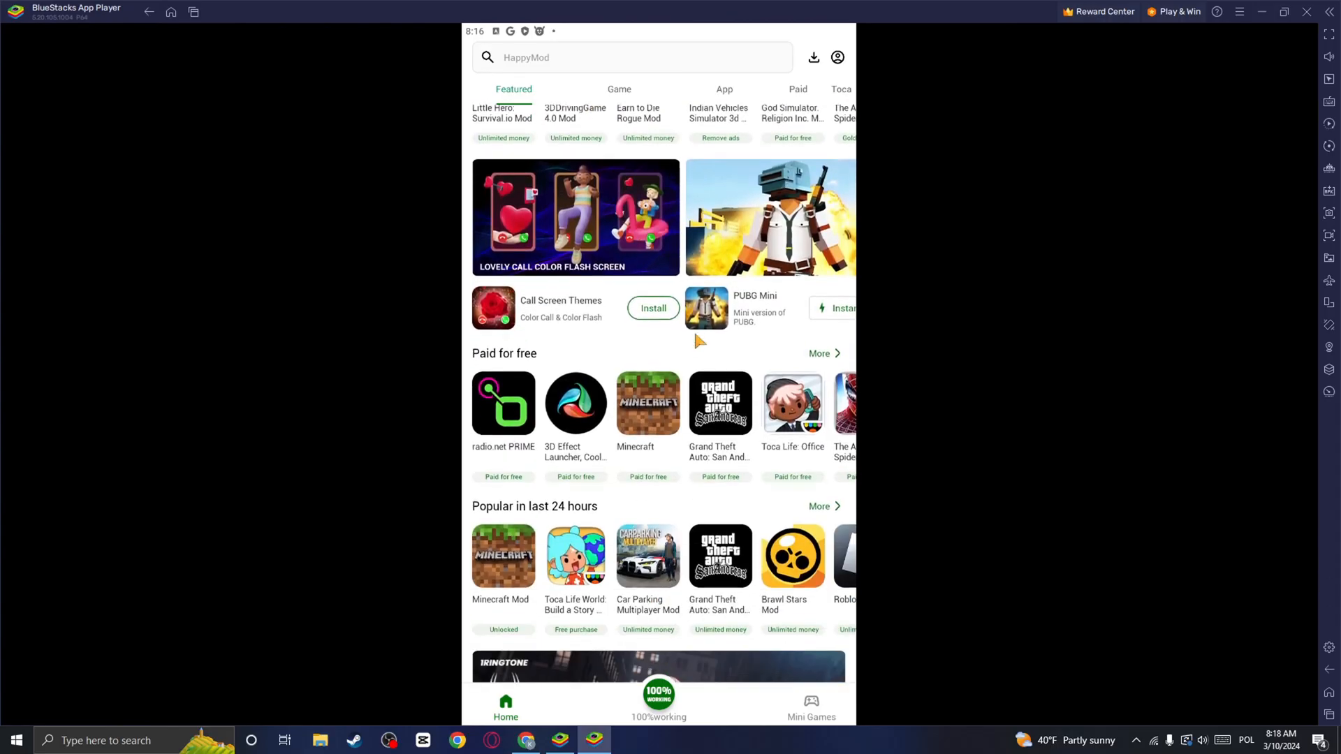
{"action": "scroll", "scroll_direction": "down", "scroll_amount": 3}
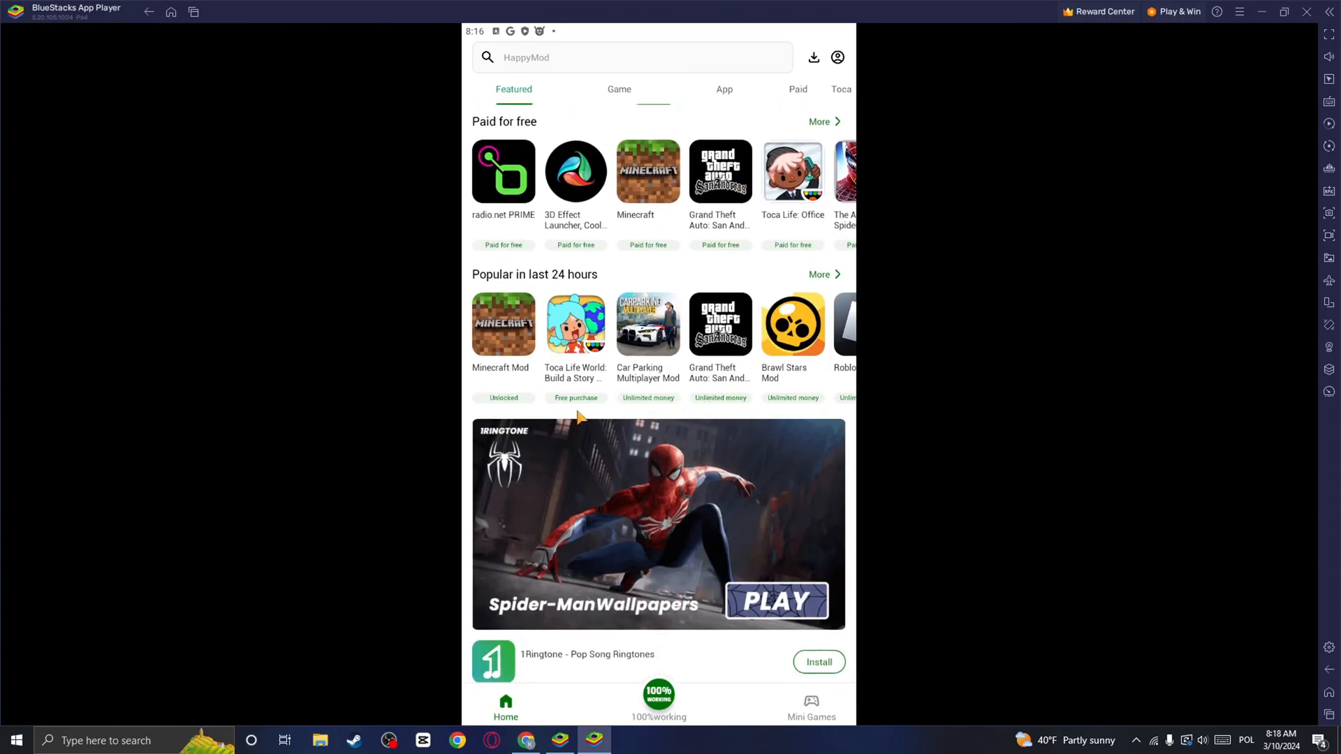